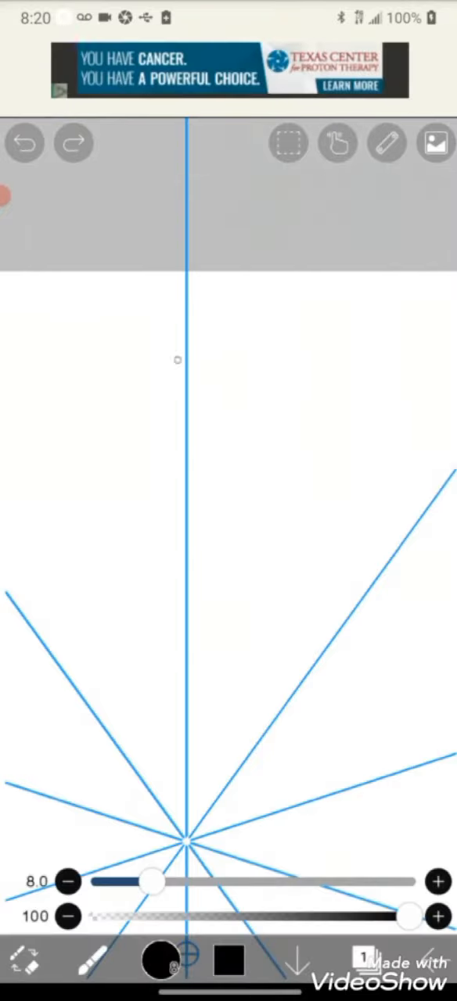
Step: Draw black zigzag leaf blades radiating outward along the radial ruler's lines
left_click(25, 142)
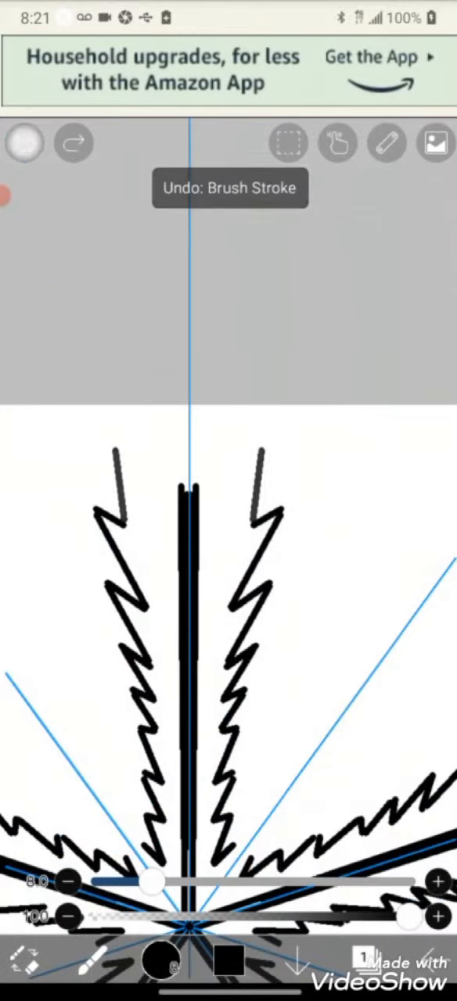
Step: Erase stray black marks where the leaf strokes overlap to tidy the outline
left_click(25, 143)
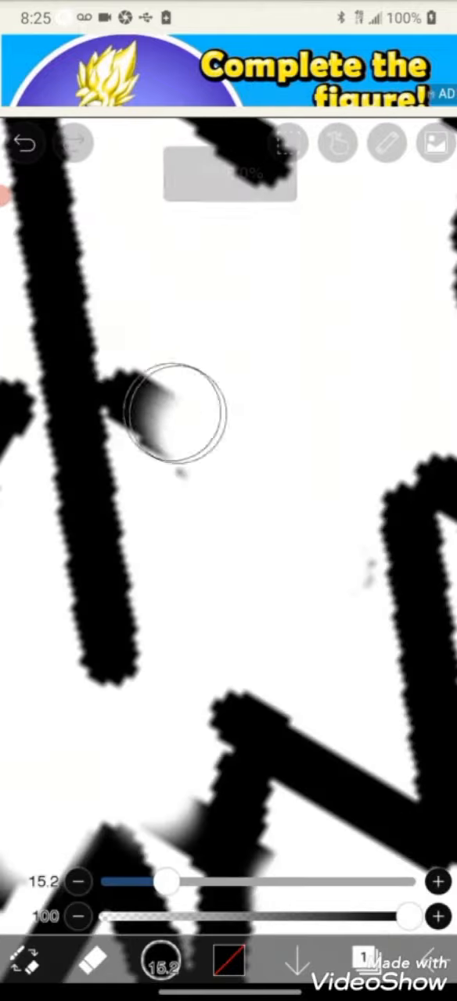
Step: Colour the leaf interior bright green and add darker green shading along the spikes
left_click(228, 960)
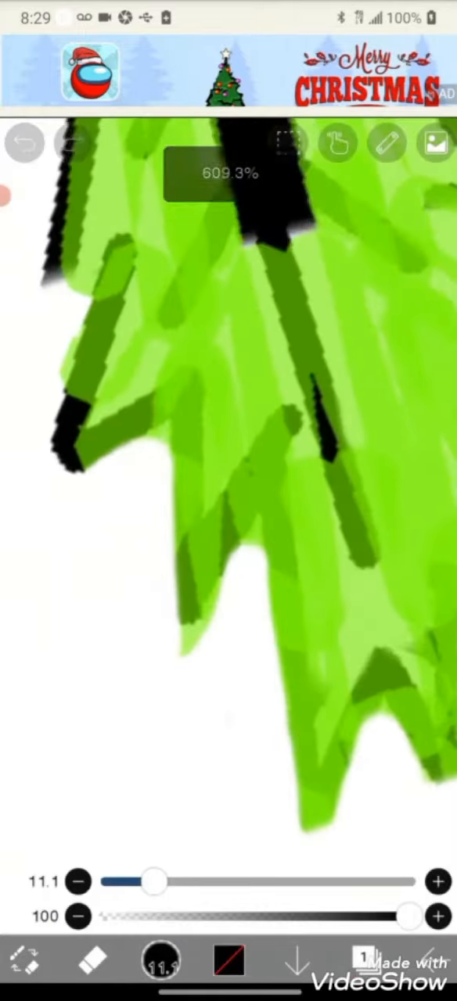
left_click(23, 144)
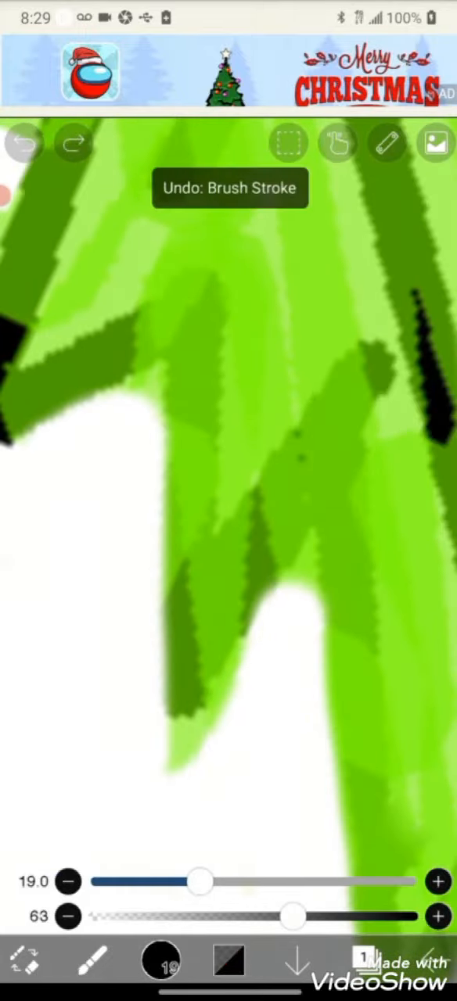